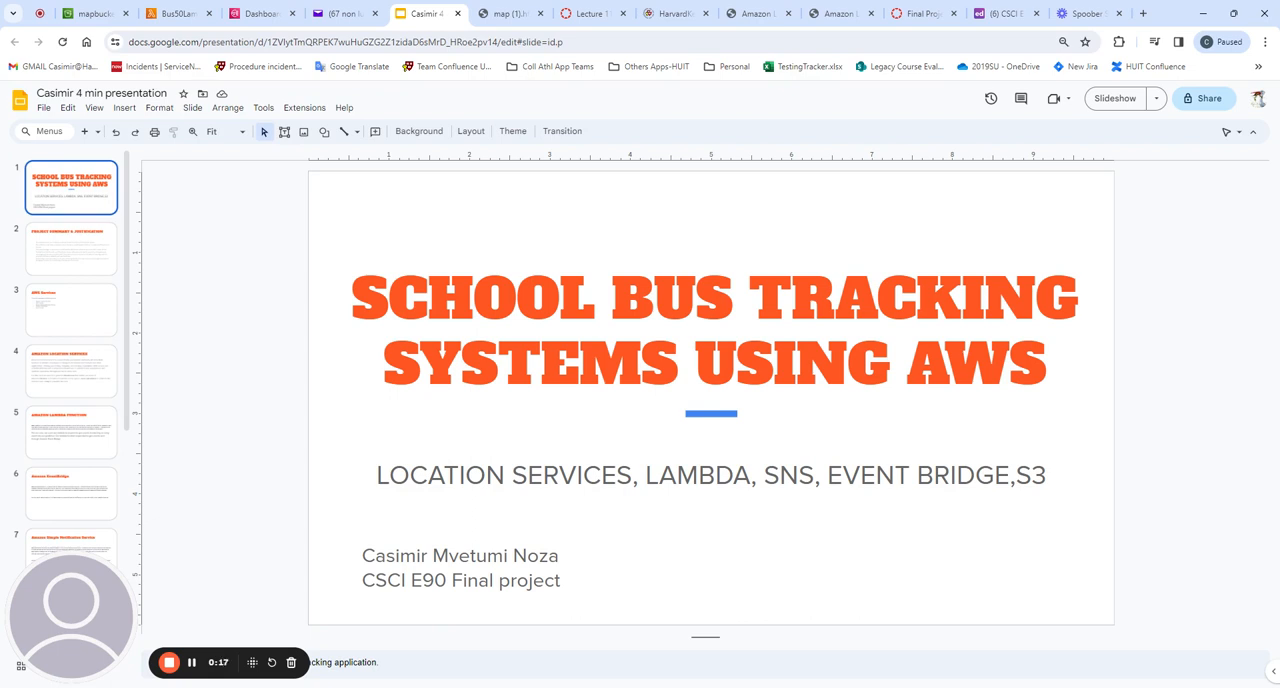
Show slide 2, Project Summary & Justification, from the filmstrip
{"action": "left_click", "coordinate": [71, 248]}
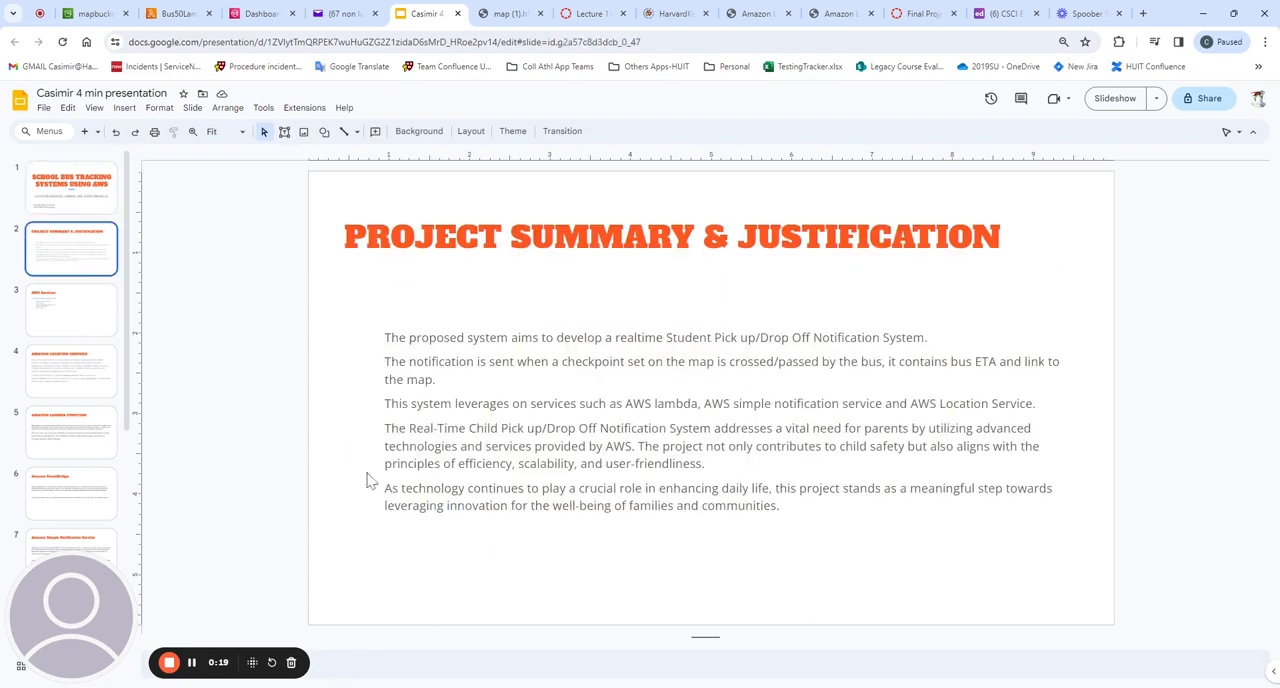
{"action": "mouse_move", "coordinate": [483, 549]}
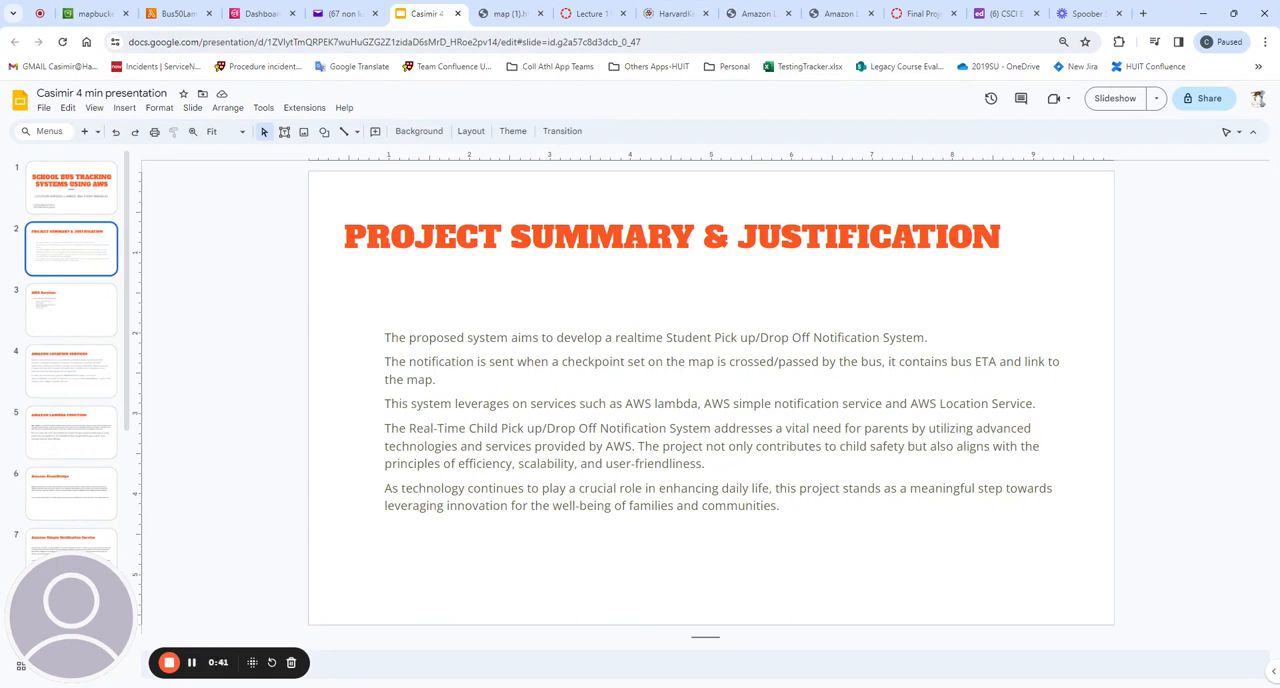
Show the AWS Services list slide, then the Amazon Location Services slide
{"action": "left_click", "coordinate": [71, 310]}
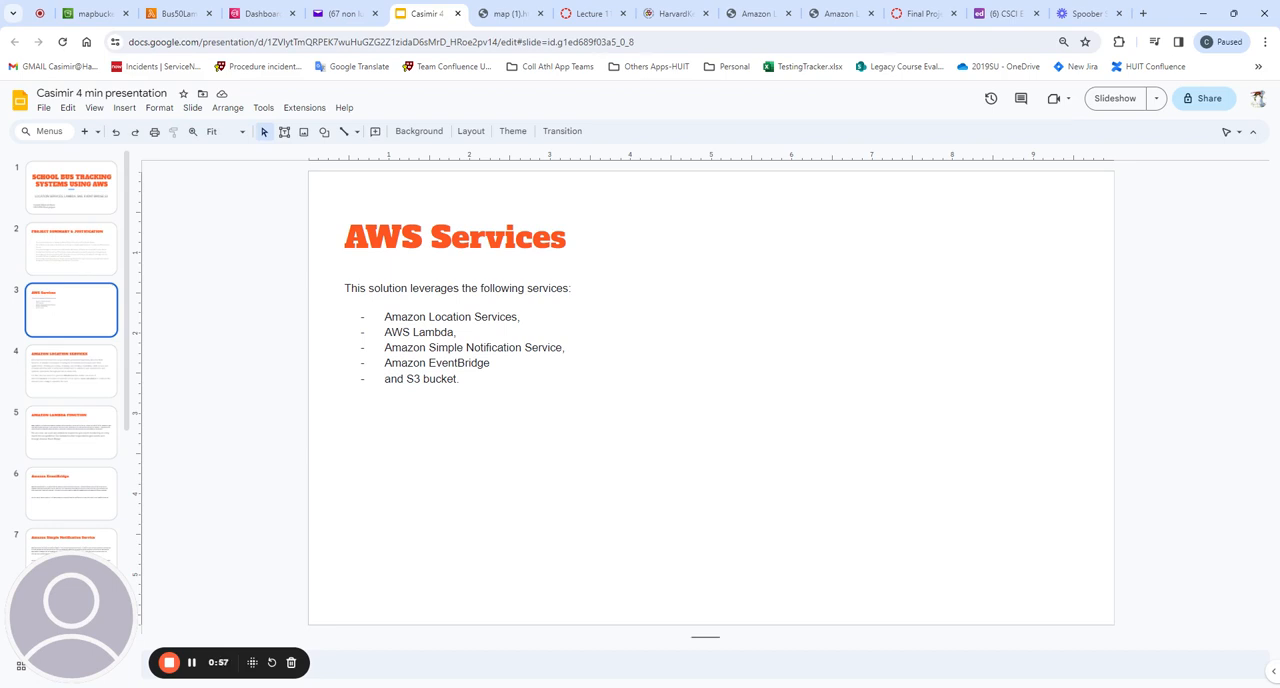
{"action": "left_click", "coordinate": [71, 371]}
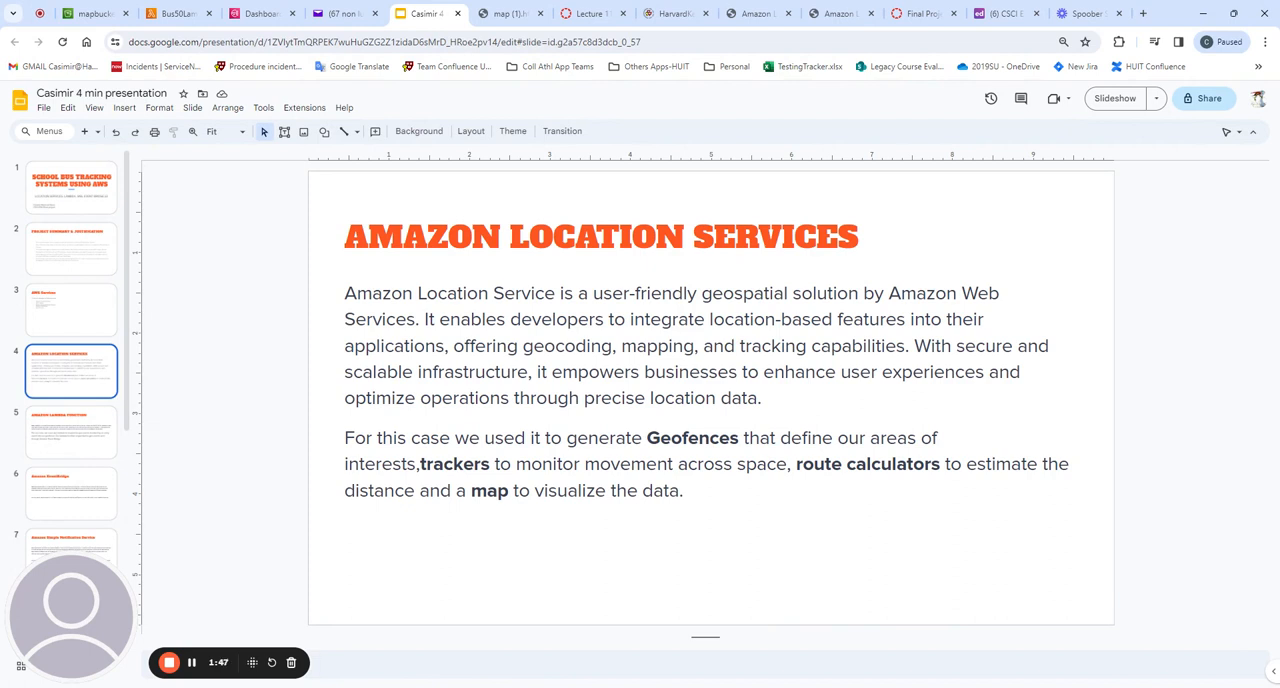
Show the Amazon Lambda Function slide, then the Amazon EventBridge slide
{"action": "left_click", "coordinate": [70, 430]}
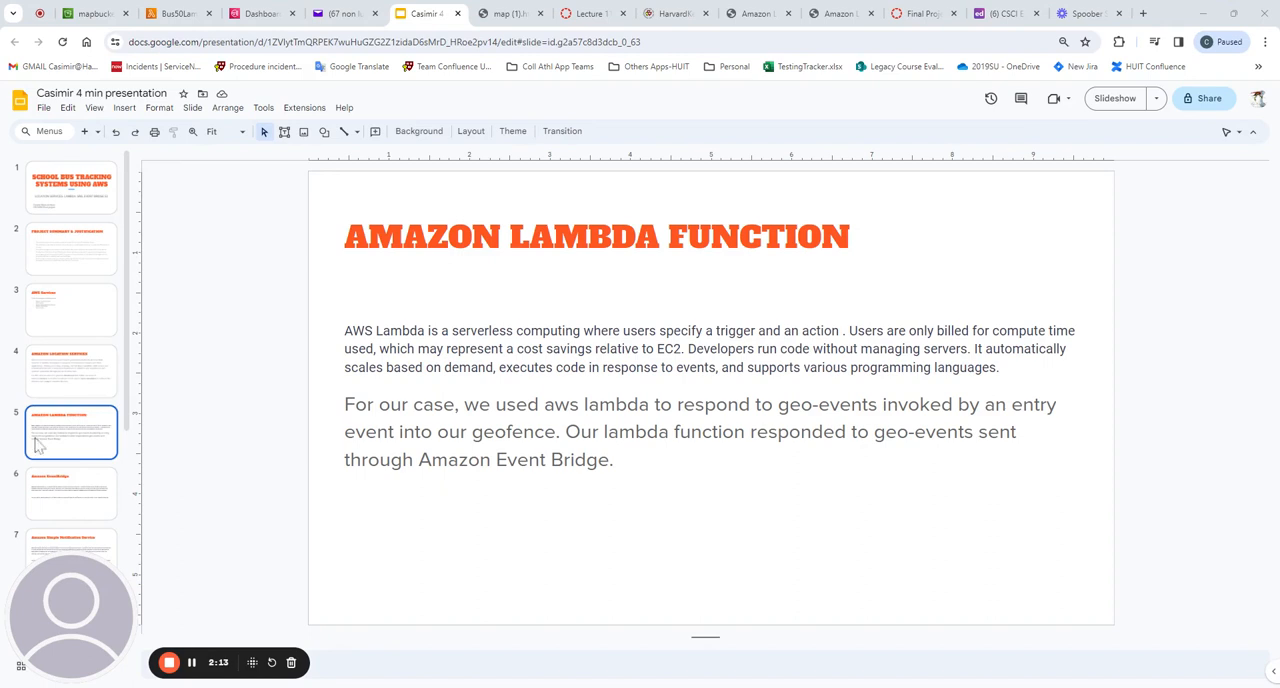
{"action": "left_click", "coordinate": [71, 493]}
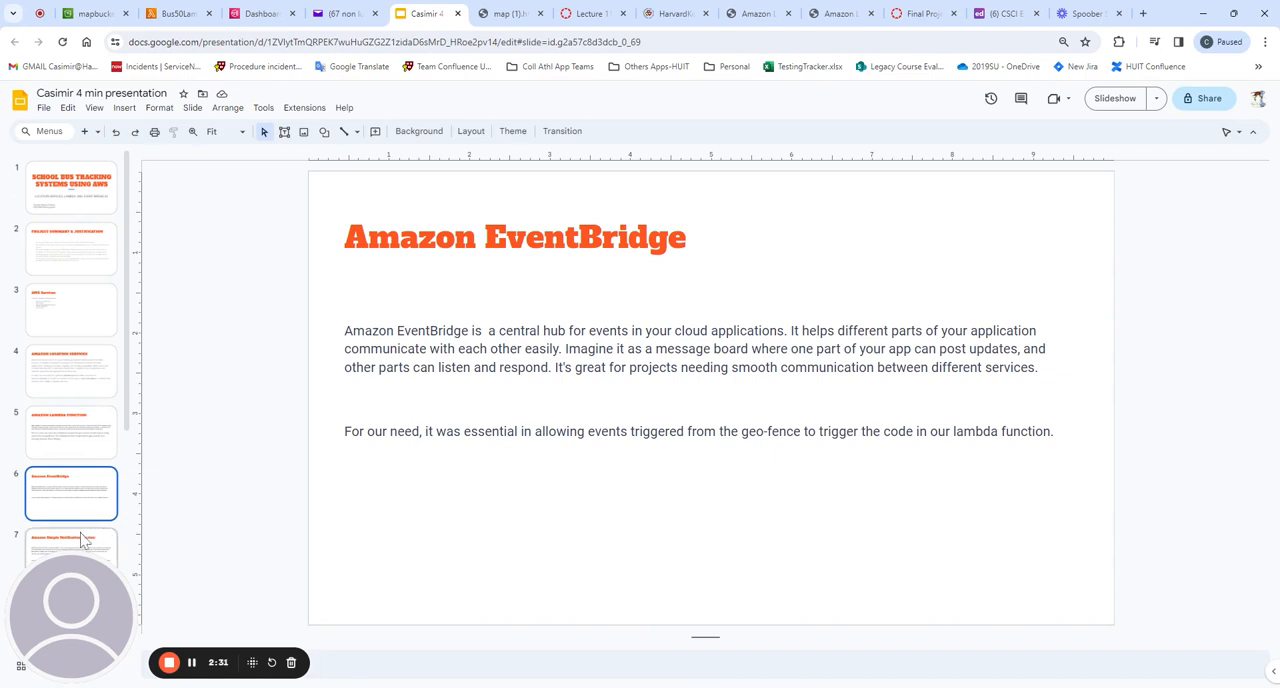
Show the Amazon Simple Notification Service slide, then the S3-Simple Storage Service slide
{"action": "left_click", "coordinate": [72, 545]}
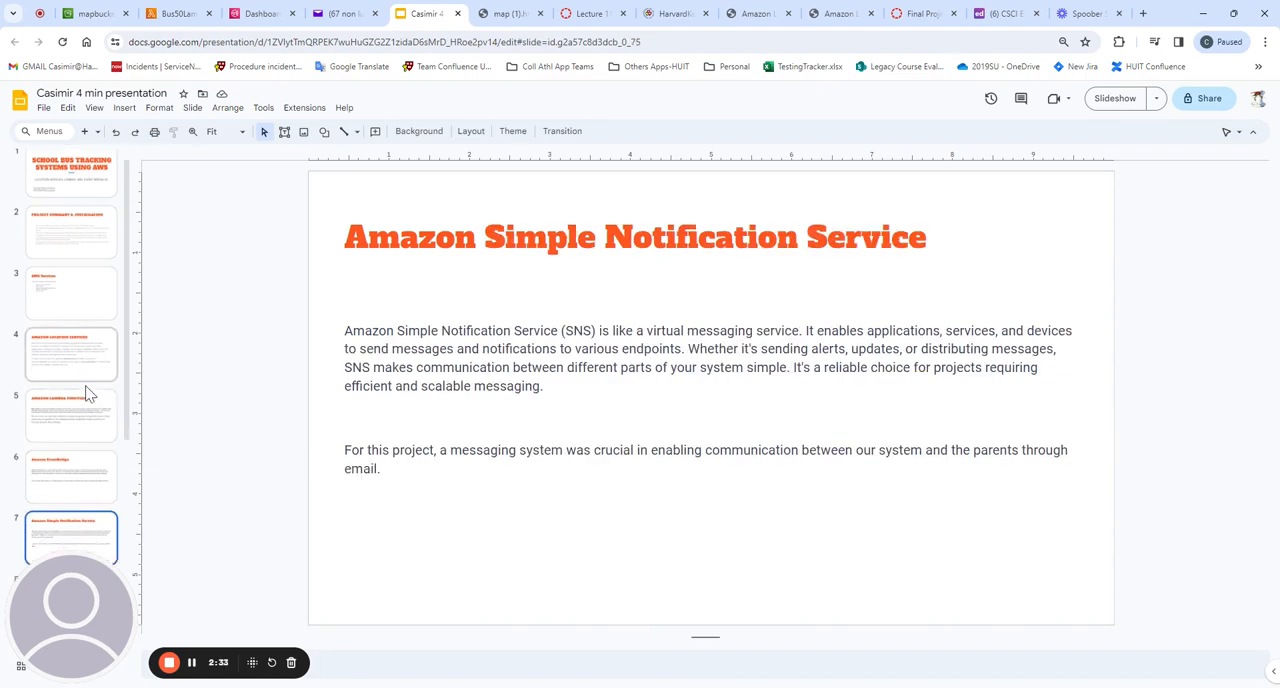
{"action": "scroll", "scroll_direction": "down", "scroll_amount": 3}
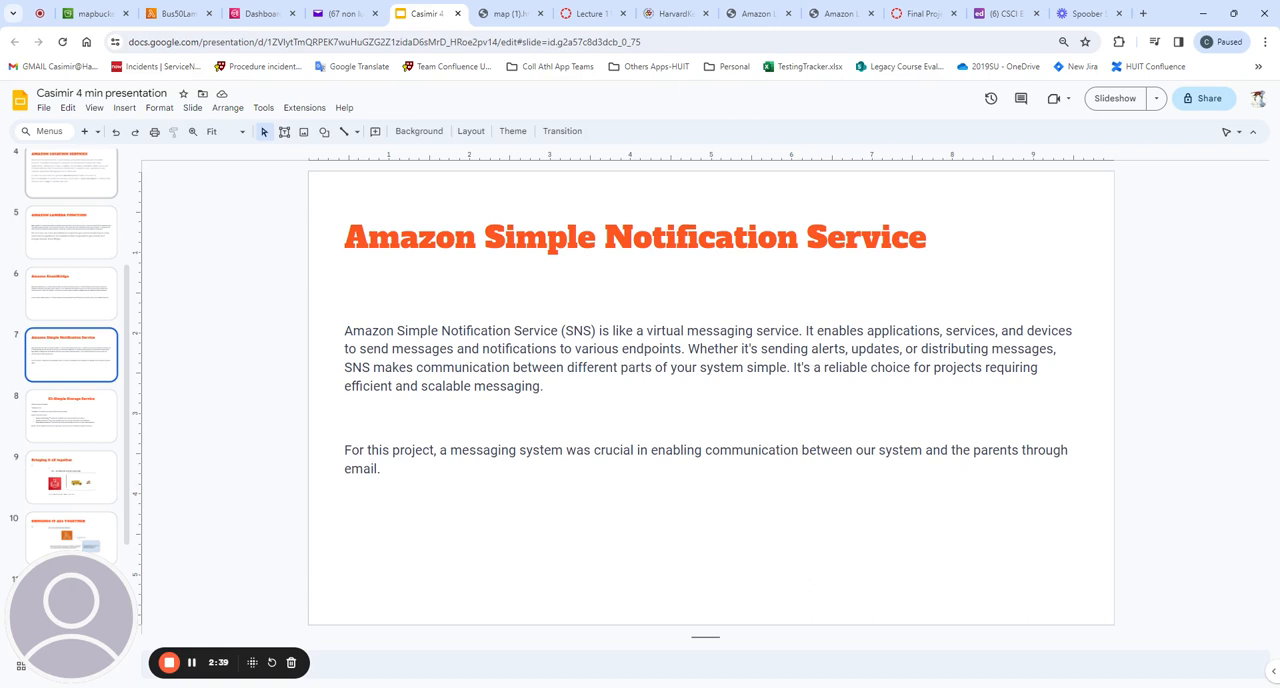
{"action": "left_click", "coordinate": [71, 411]}
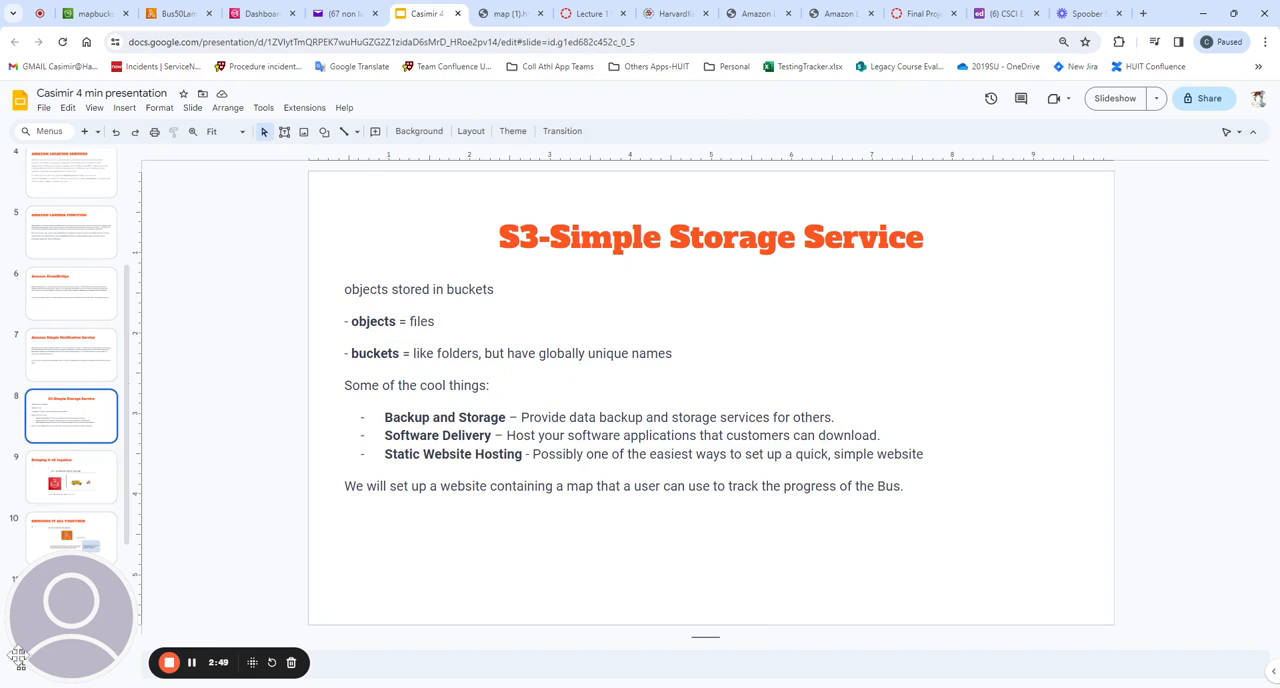
Show slide 10, Bringing It All Together, step 2 where Lambda sends data to SNS
{"action": "left_click", "coordinate": [71, 477]}
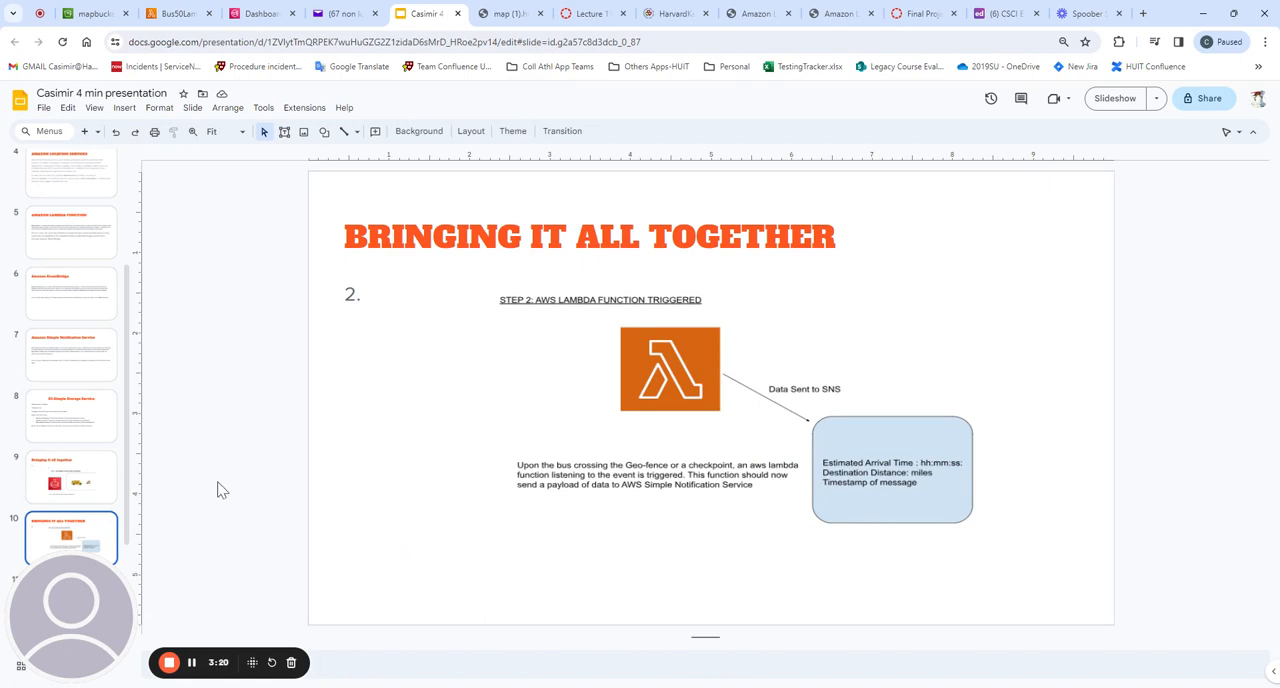
Show slide 12, Output, with the bus arrival notification emails
{"action": "scroll", "scroll_direction": "down", "scroll_amount": 3}
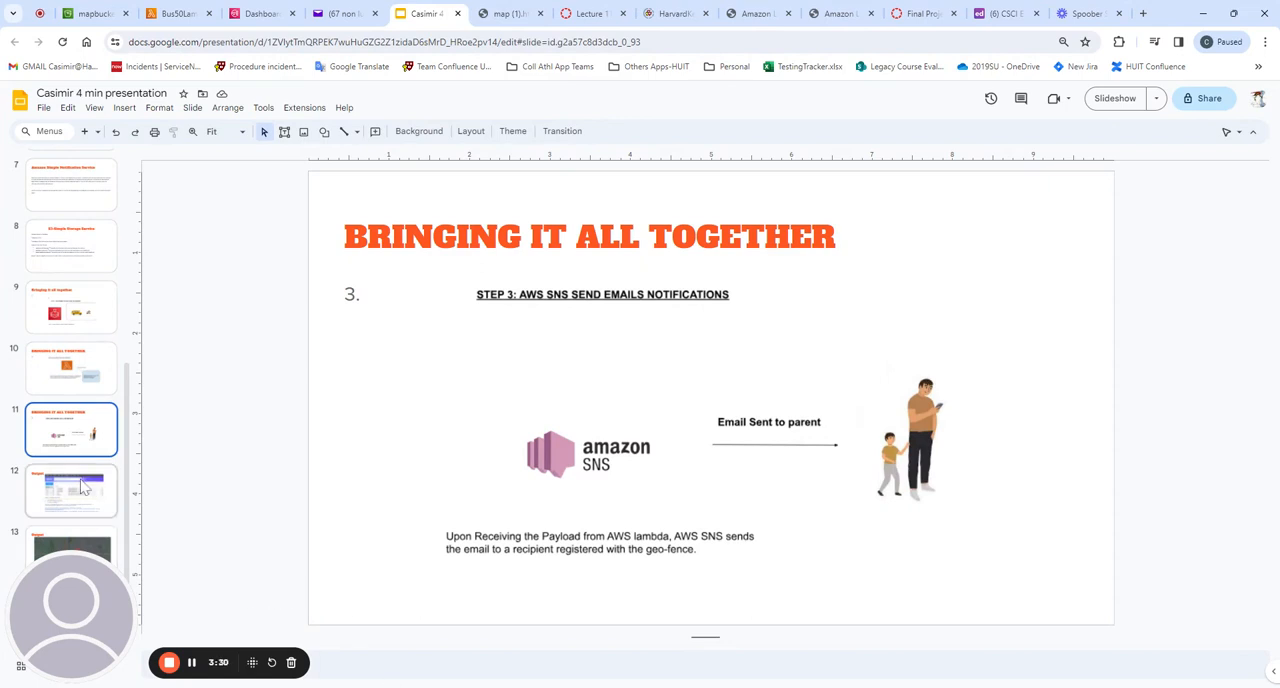
{"action": "left_click", "coordinate": [71, 490]}
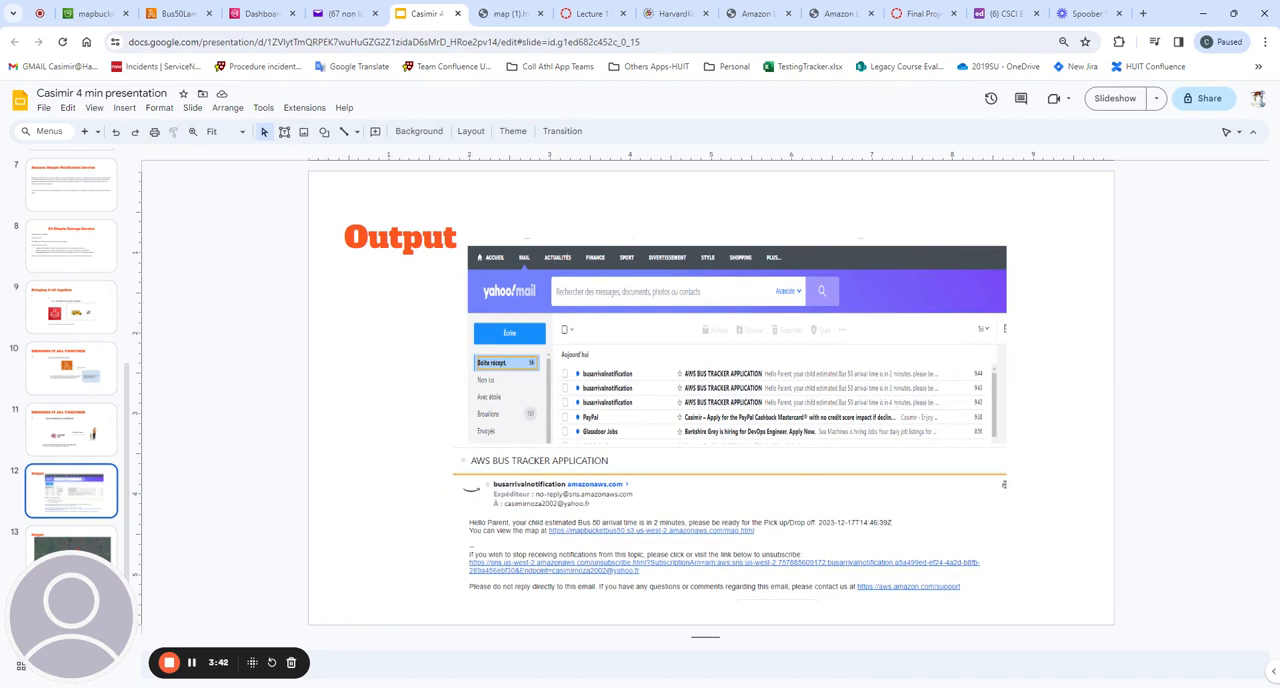
{"action": "mouse_move", "coordinate": [937, 402]}
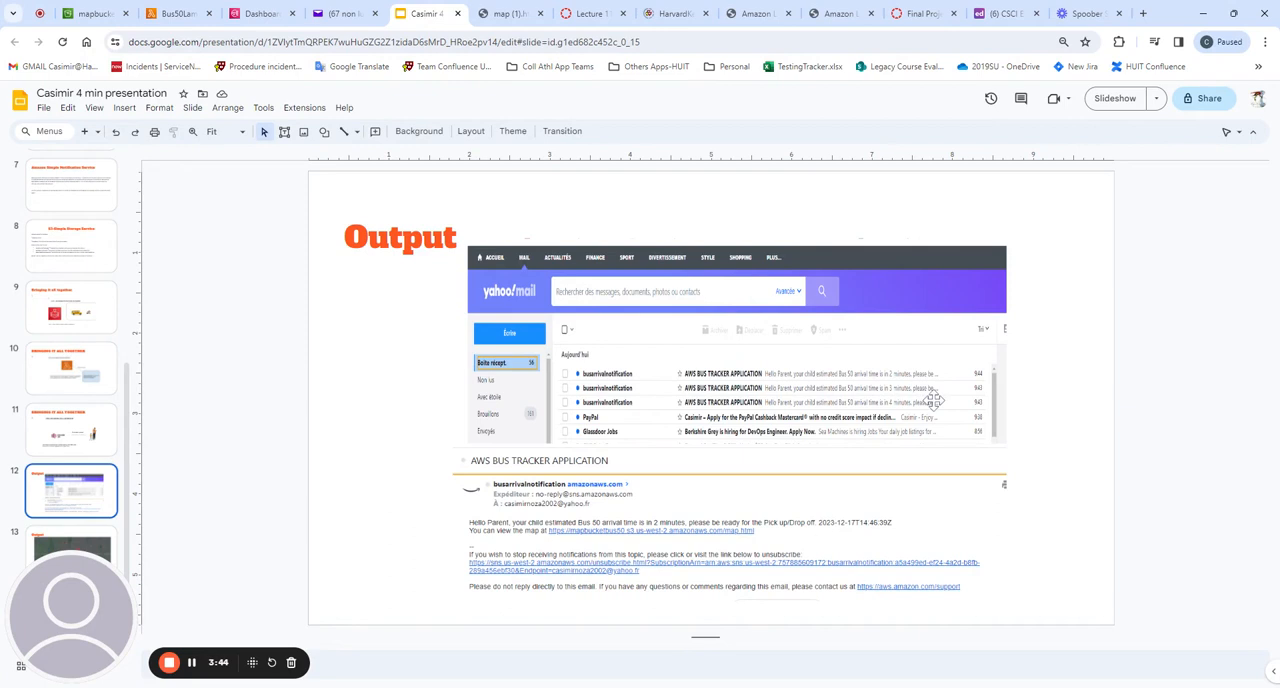